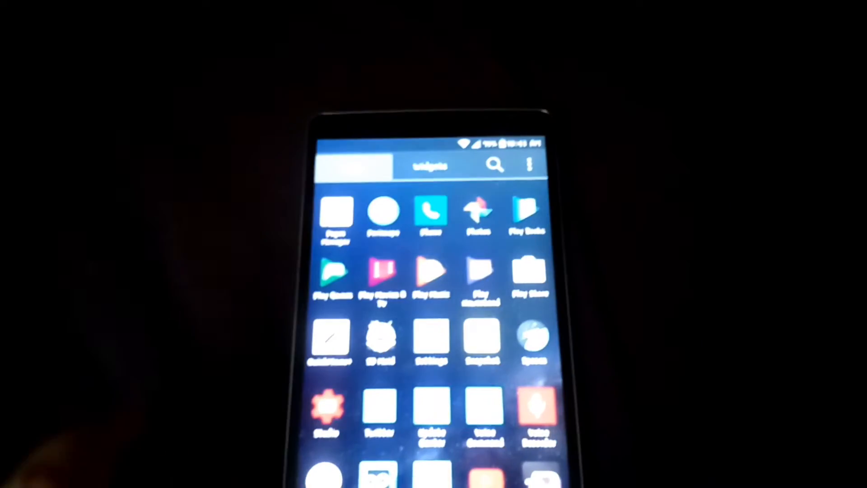
# Enter Settings and scroll the General list down to About phone.
pyautogui.click(430, 346)
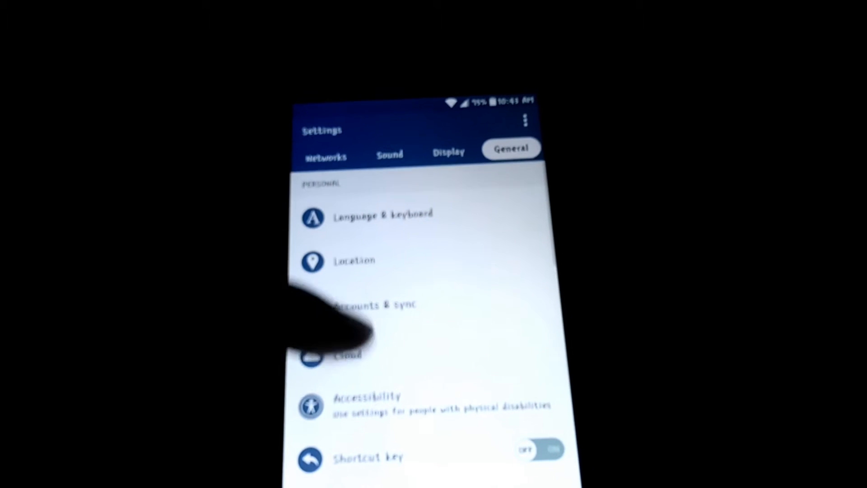
pyautogui.scroll(-3)
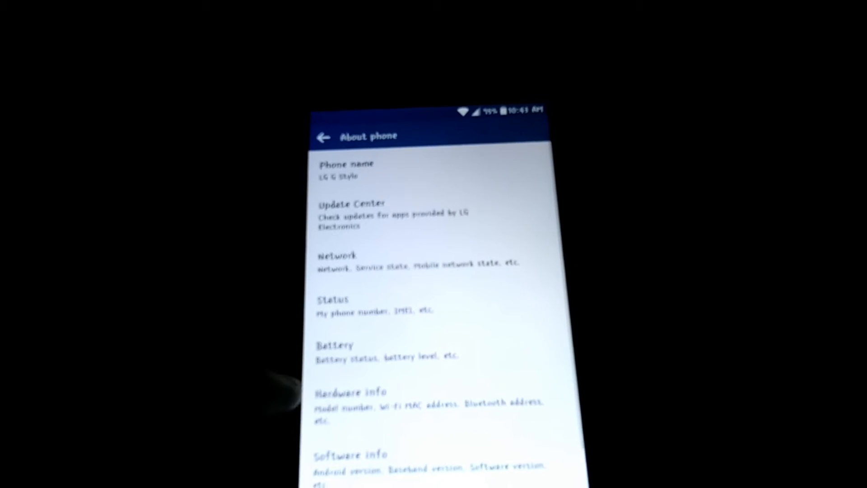
# Show Software info listing the Android version and security patch level.
pyautogui.click(349, 455)
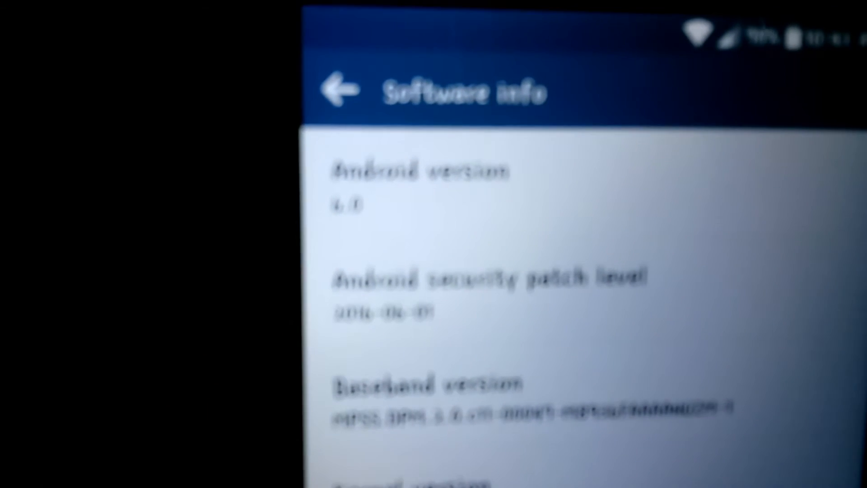